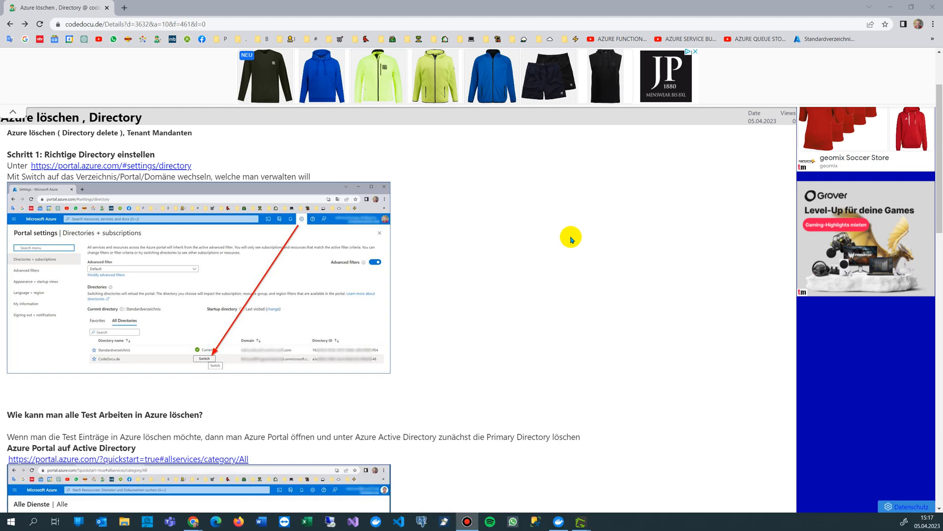
mouse_move(287, 200)
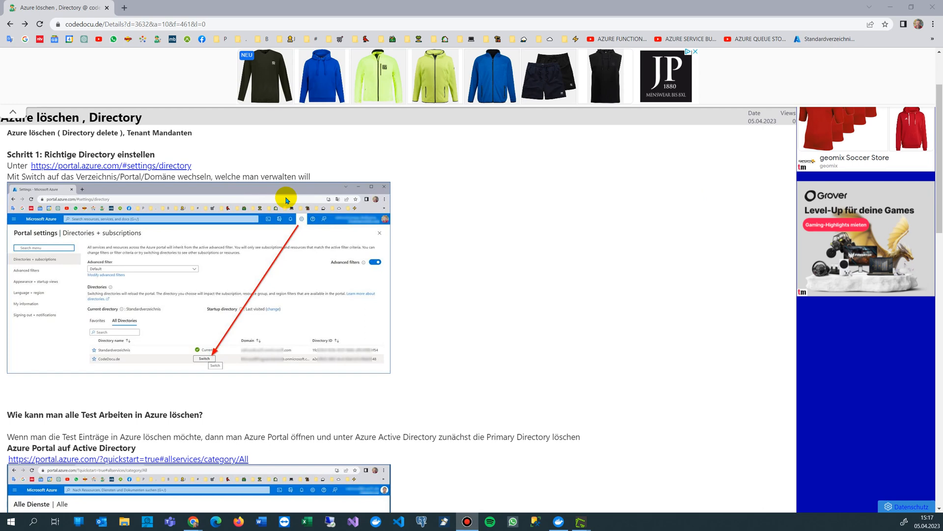
mouse_move(401, 290)
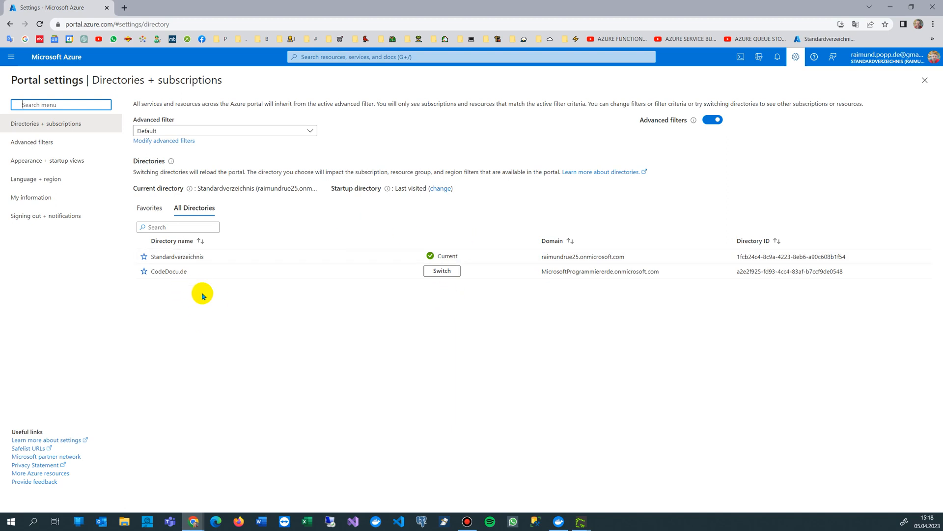
mouse_move(204, 287)
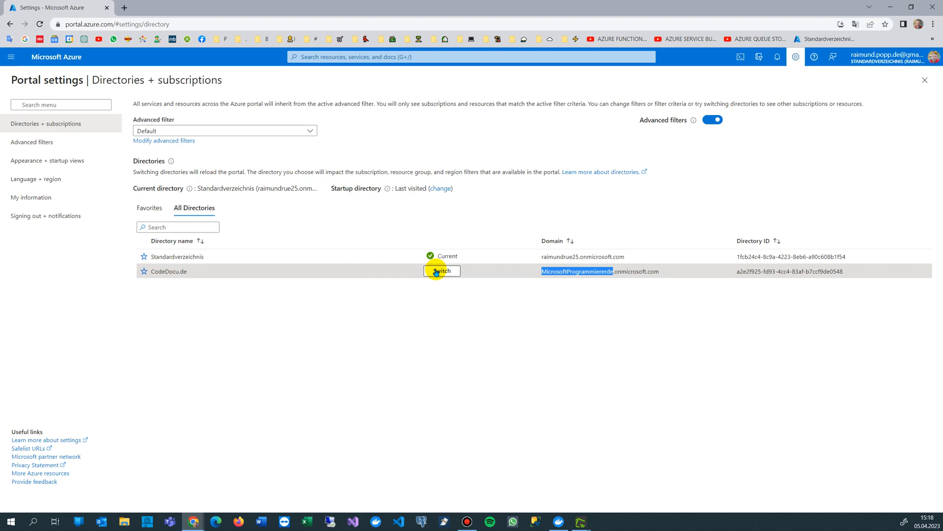
Switch the portal to the CodeDocu.de directory under All Directories
click(441, 271)
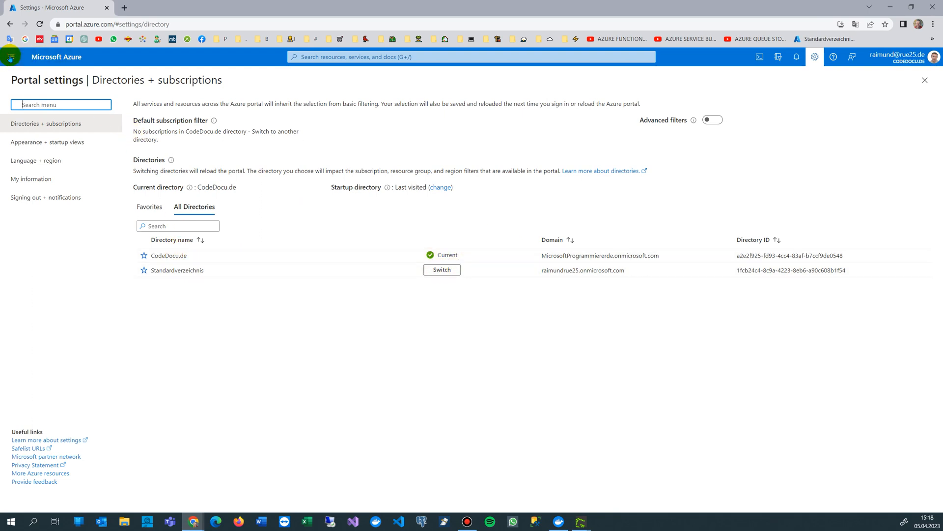
Open Azure Active Directory for CodeDocu.de from the portal home page
click(10, 57)
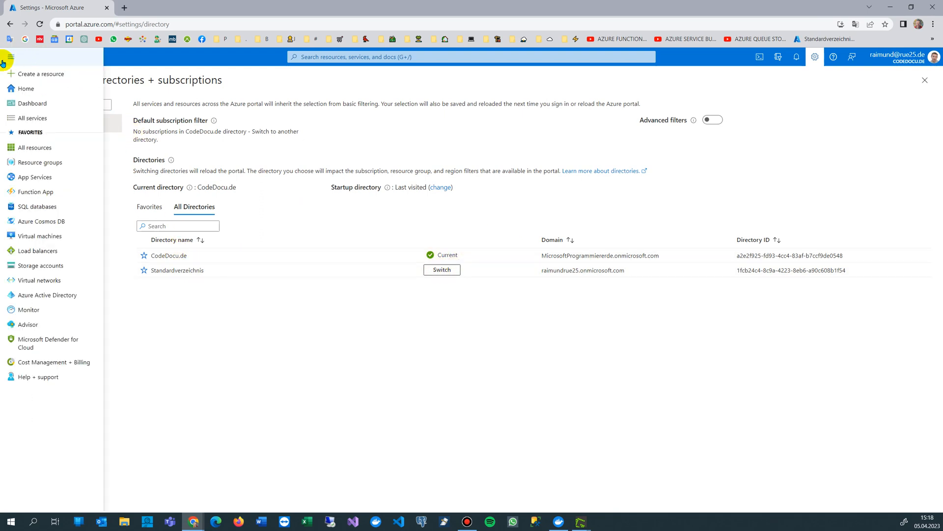
mouse_move(30, 117)
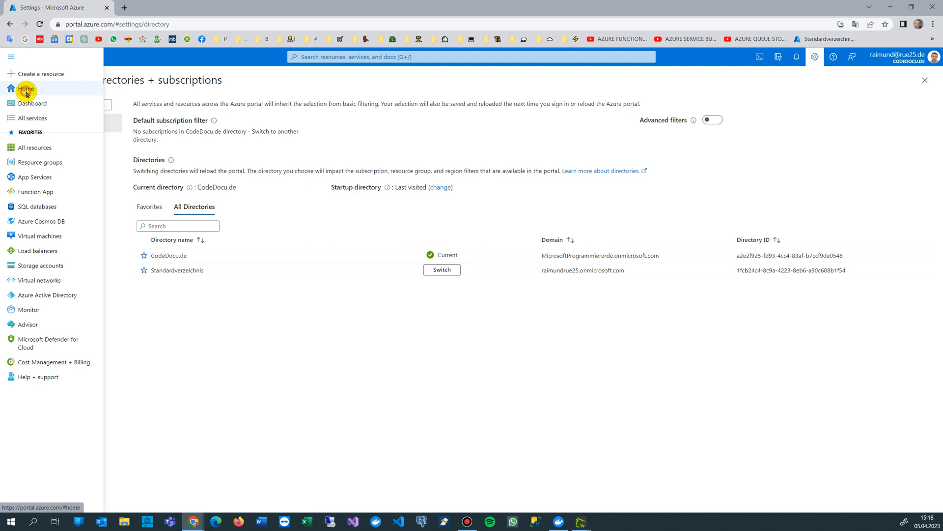
click(26, 89)
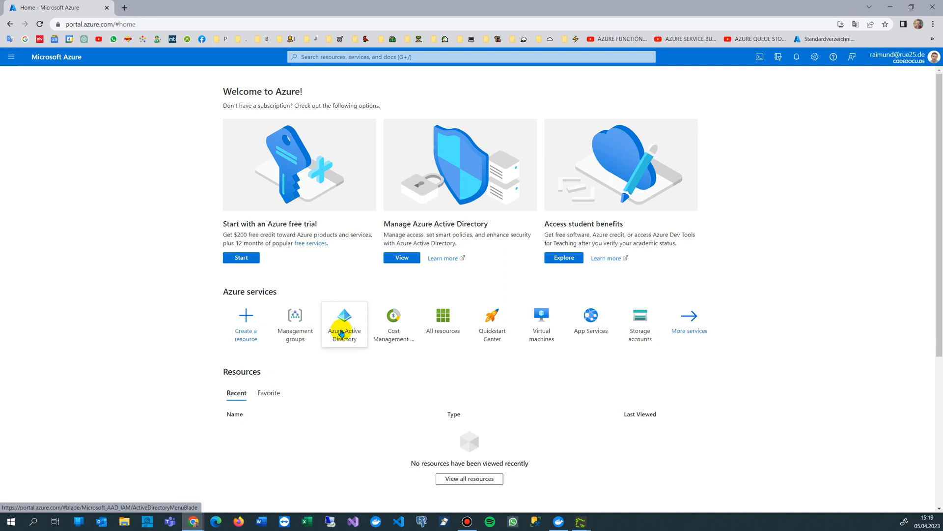
click(10, 57)
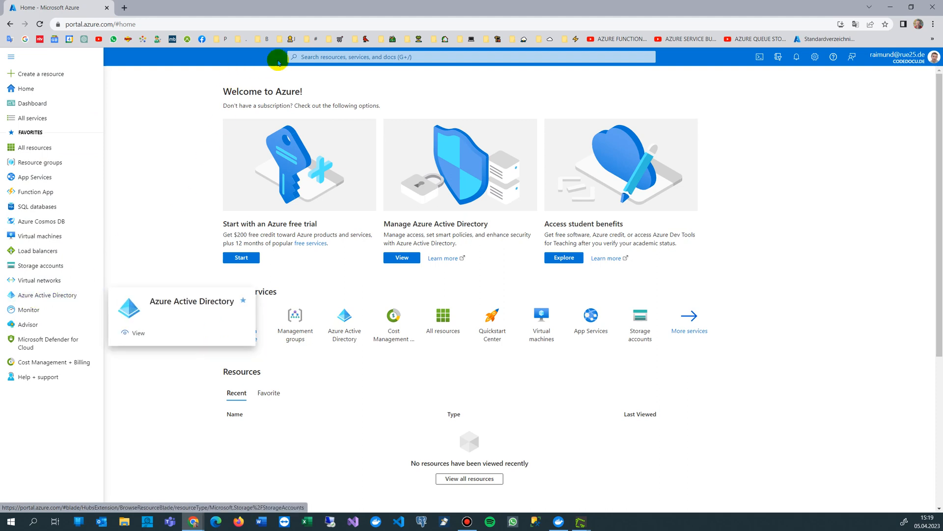
click(47, 294)
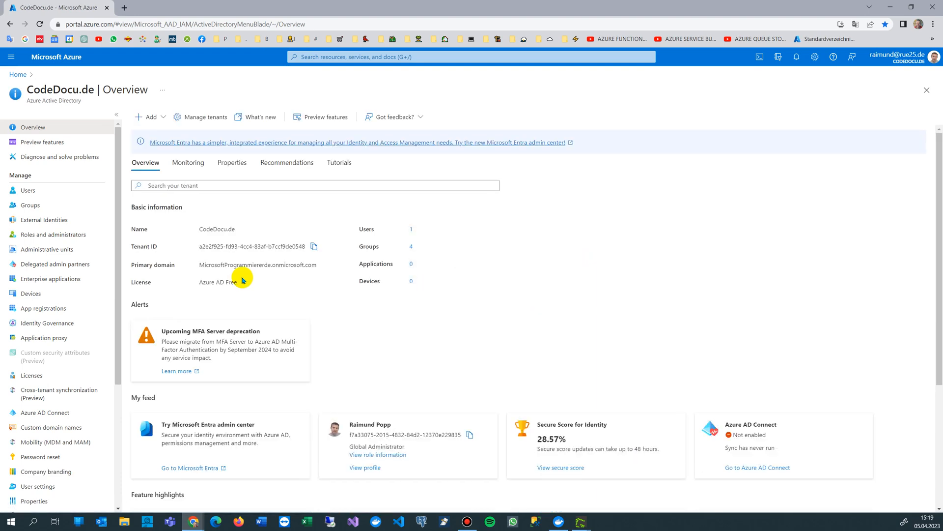
mouse_move(185, 102)
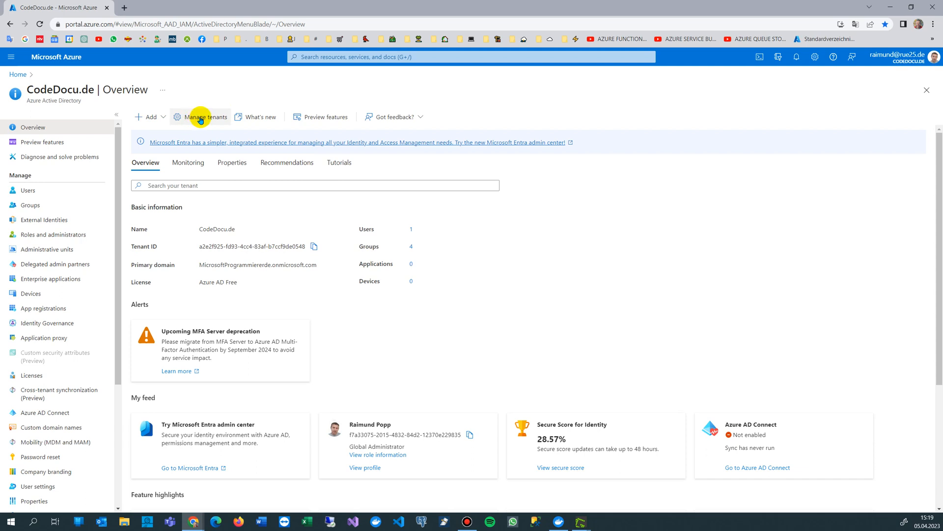
Open Manage tenants from the CodeDocu.de overview toolbar
click(205, 117)
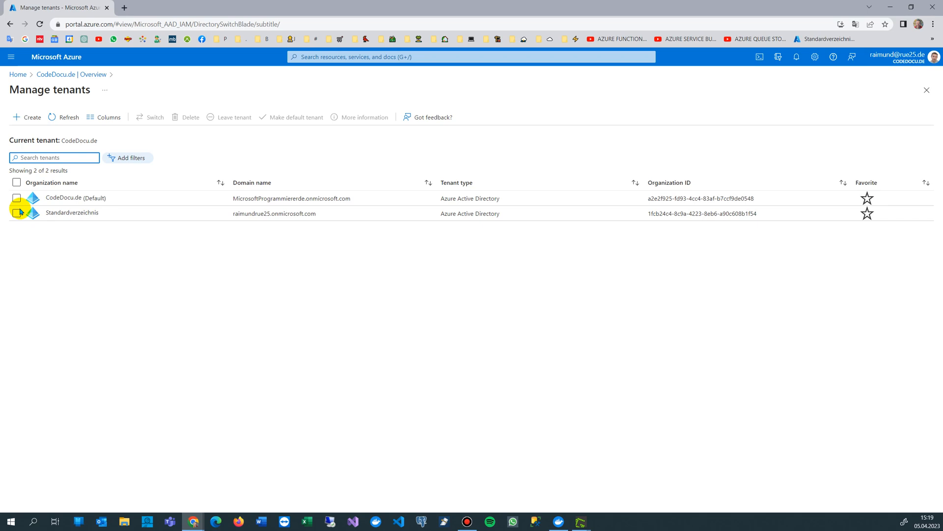
Select the CodeDocu.de (Default) tenant and choose Delete
click(16, 198)
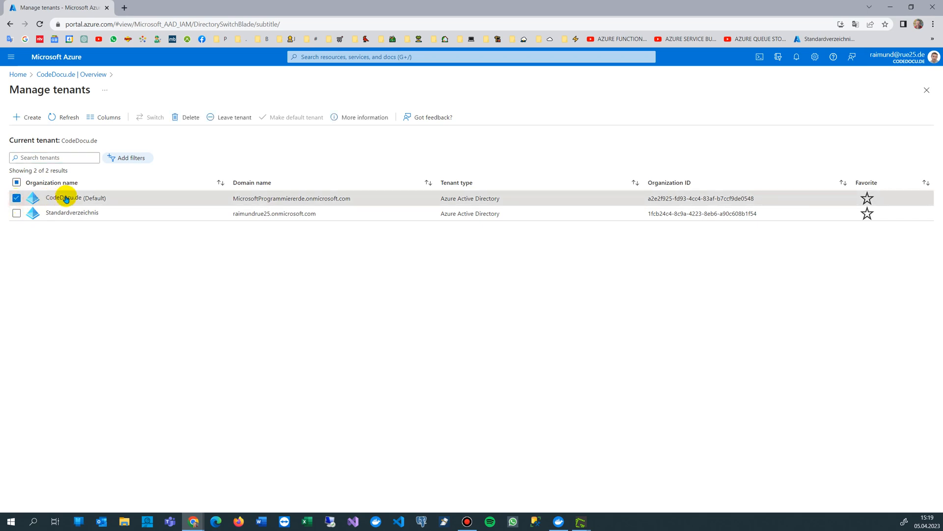
mouse_move(97, 194)
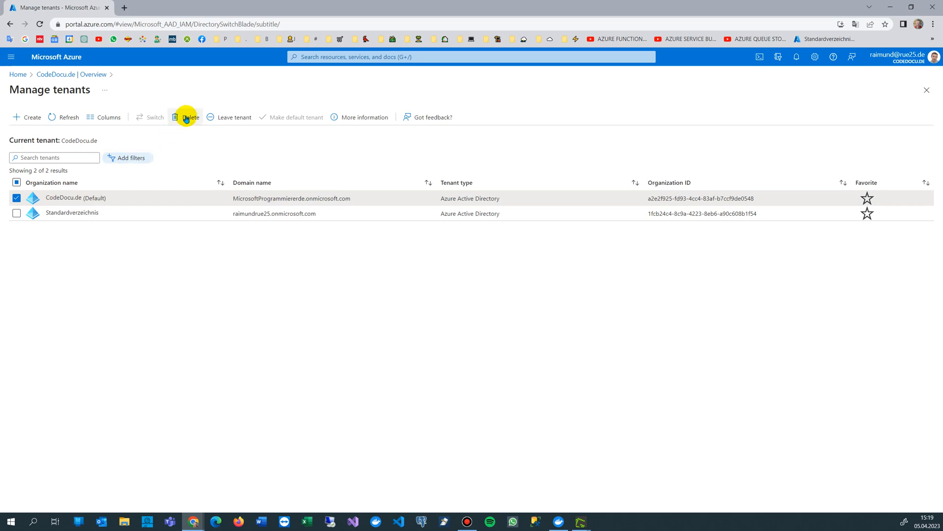
mouse_move(185, 117)
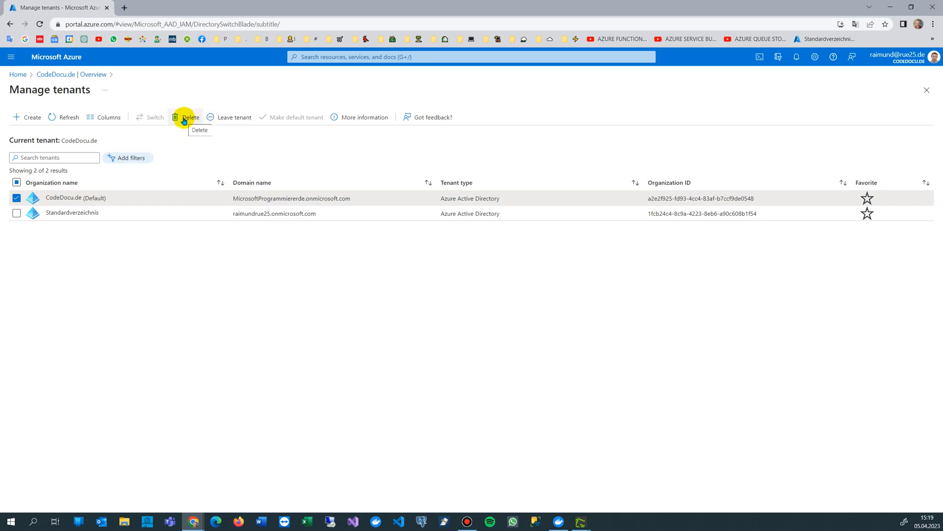
click(190, 117)
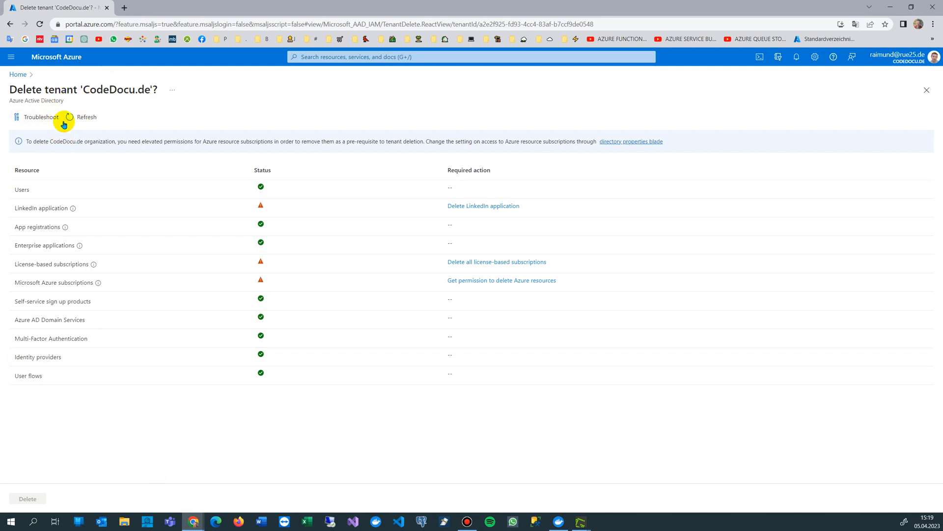
mouse_move(66, 290)
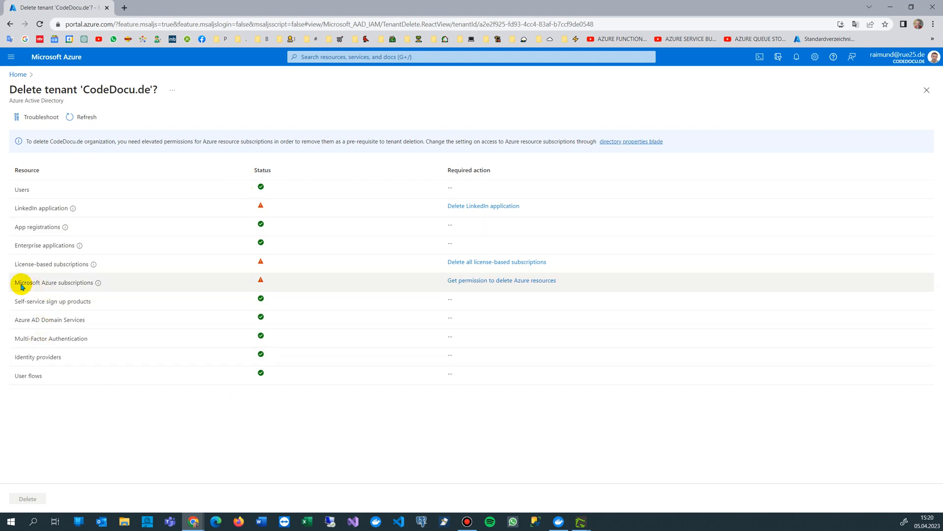
mouse_move(81, 284)
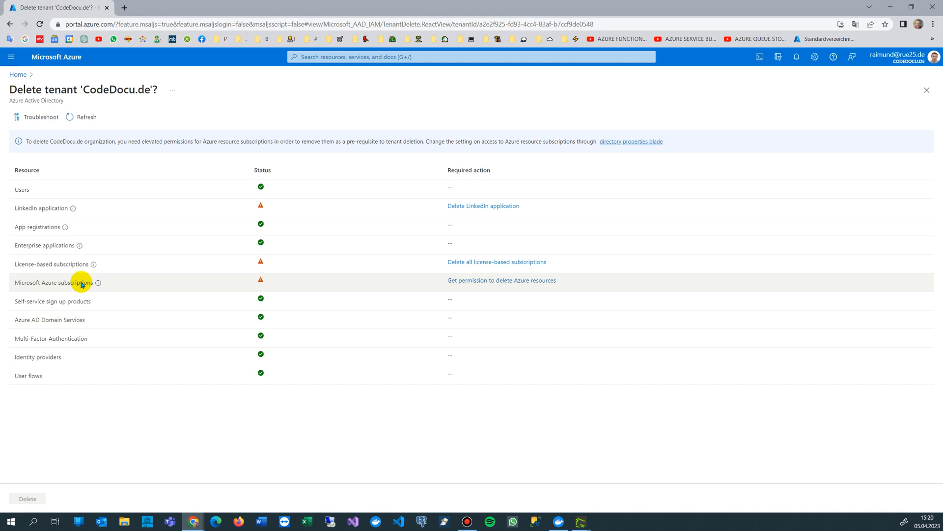
mouse_move(70, 268)
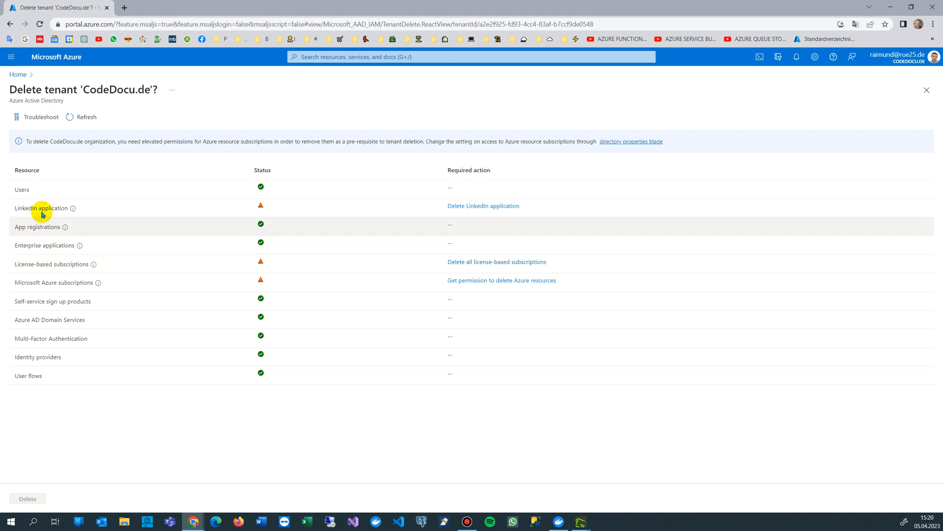
mouse_move(322, 254)
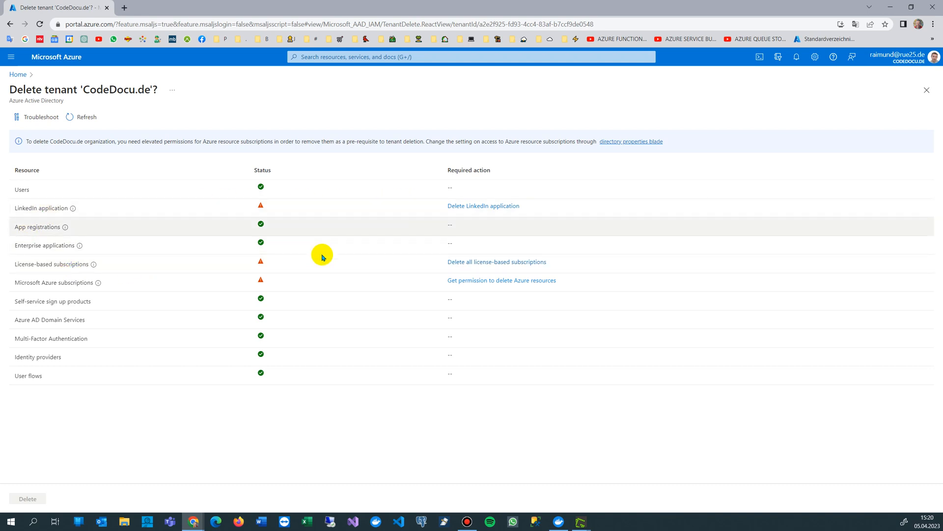